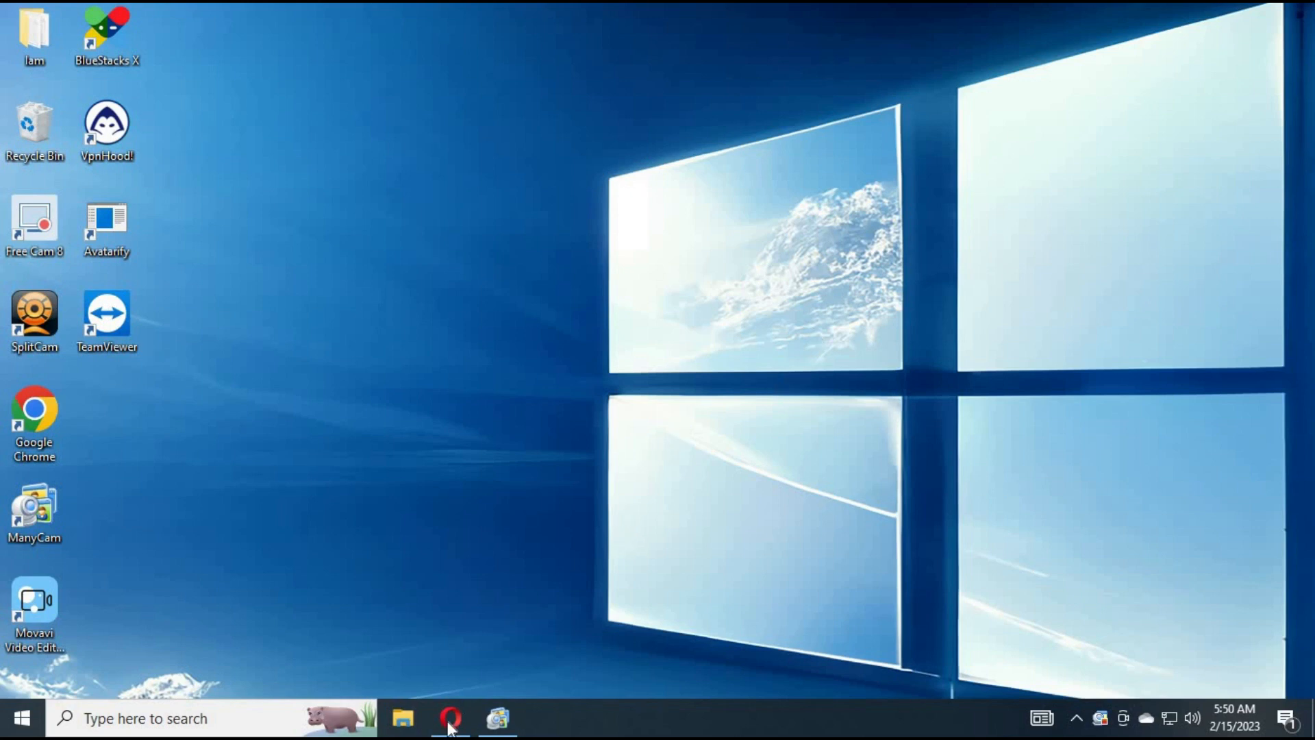
Step: Launch Opera and download the WhatsApp Desktop installer from the Uptodown page
left_click(450, 718)
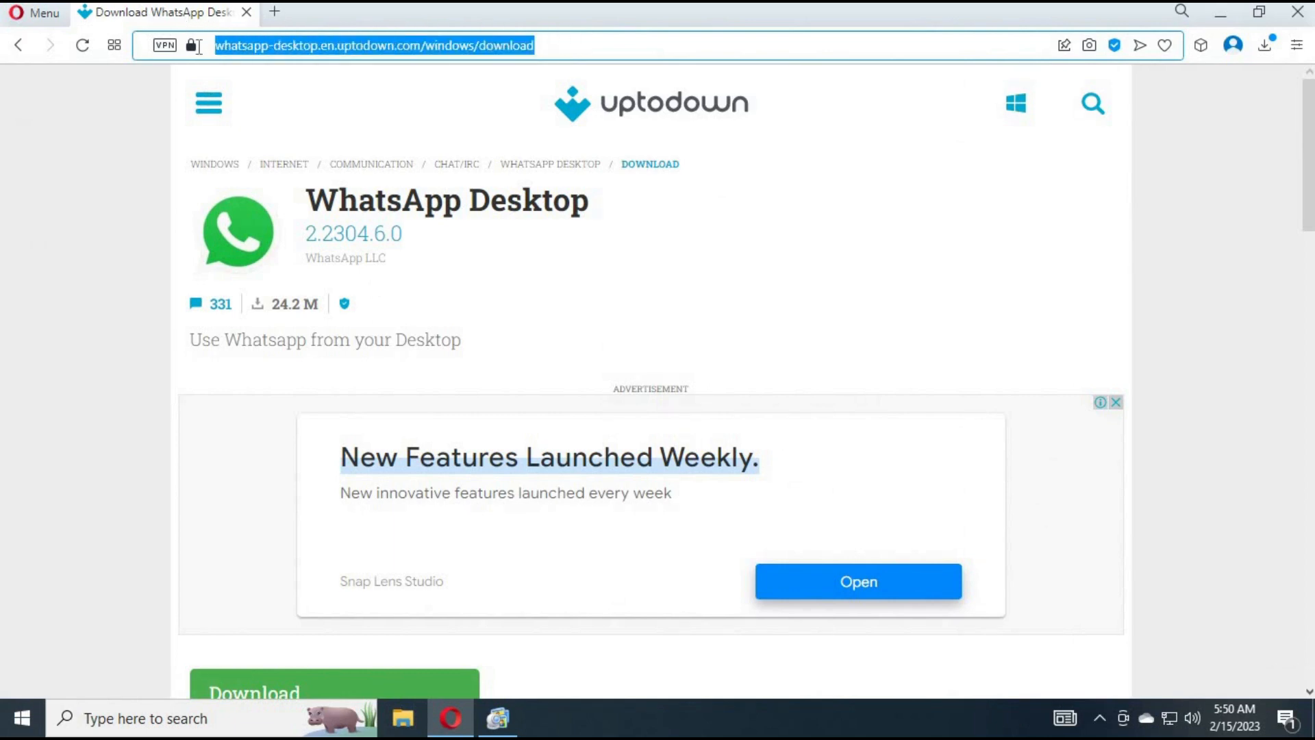
mouse_move(462, 277)
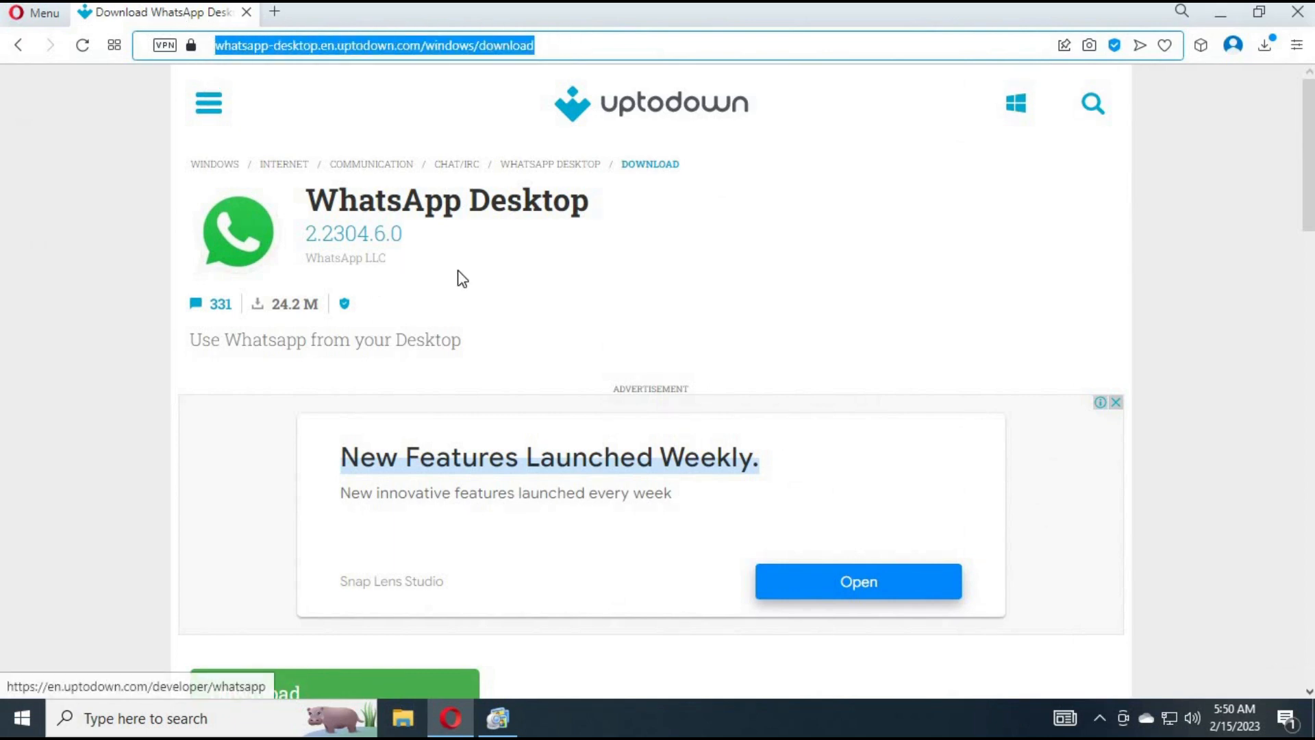
scroll("down", 3)
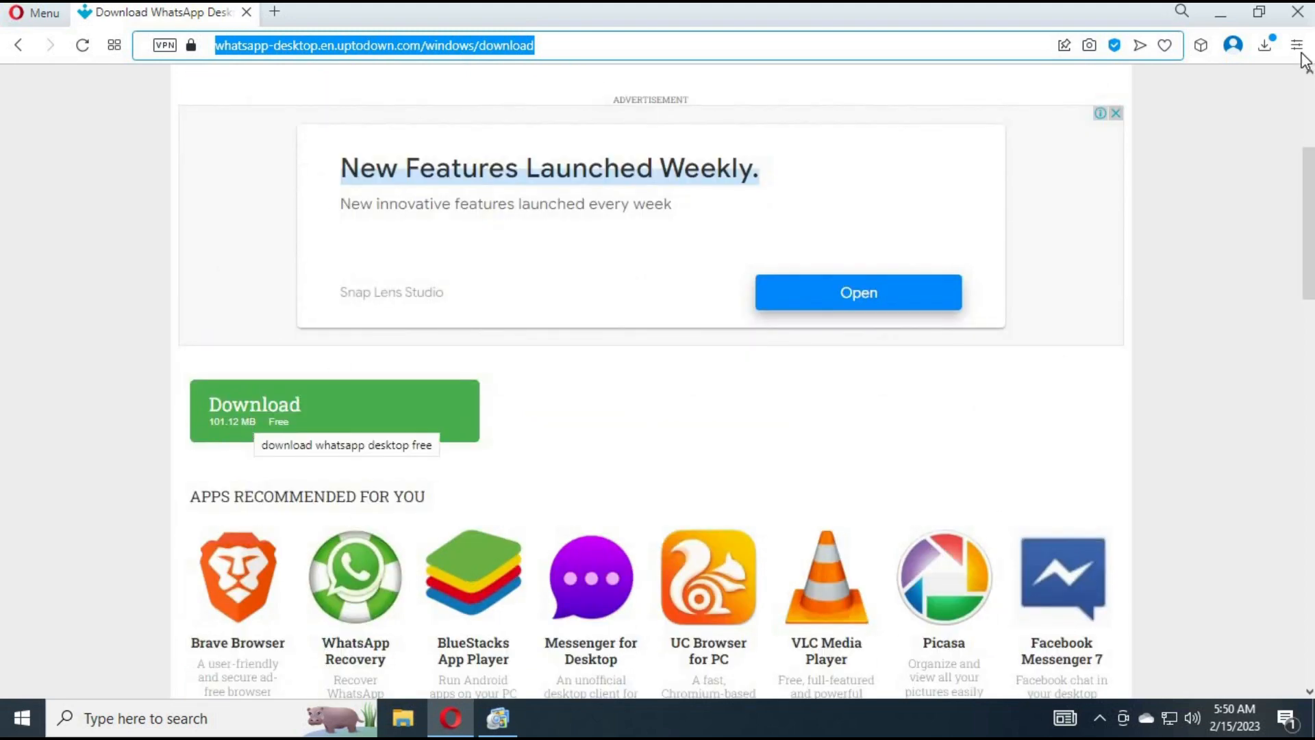
left_click(1265, 45)
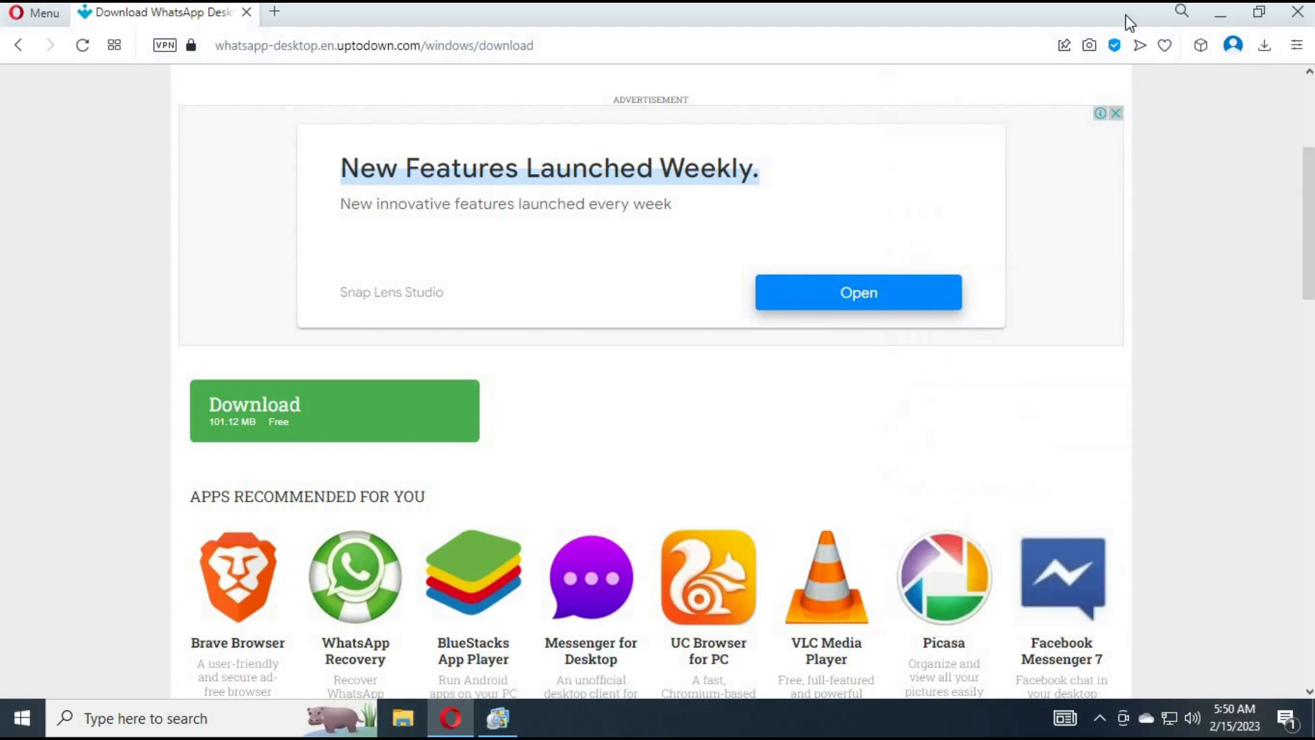
Step: Install WhatsApp 2.2304.6.0 from the downloaded package and launch it
left_click(333, 409)
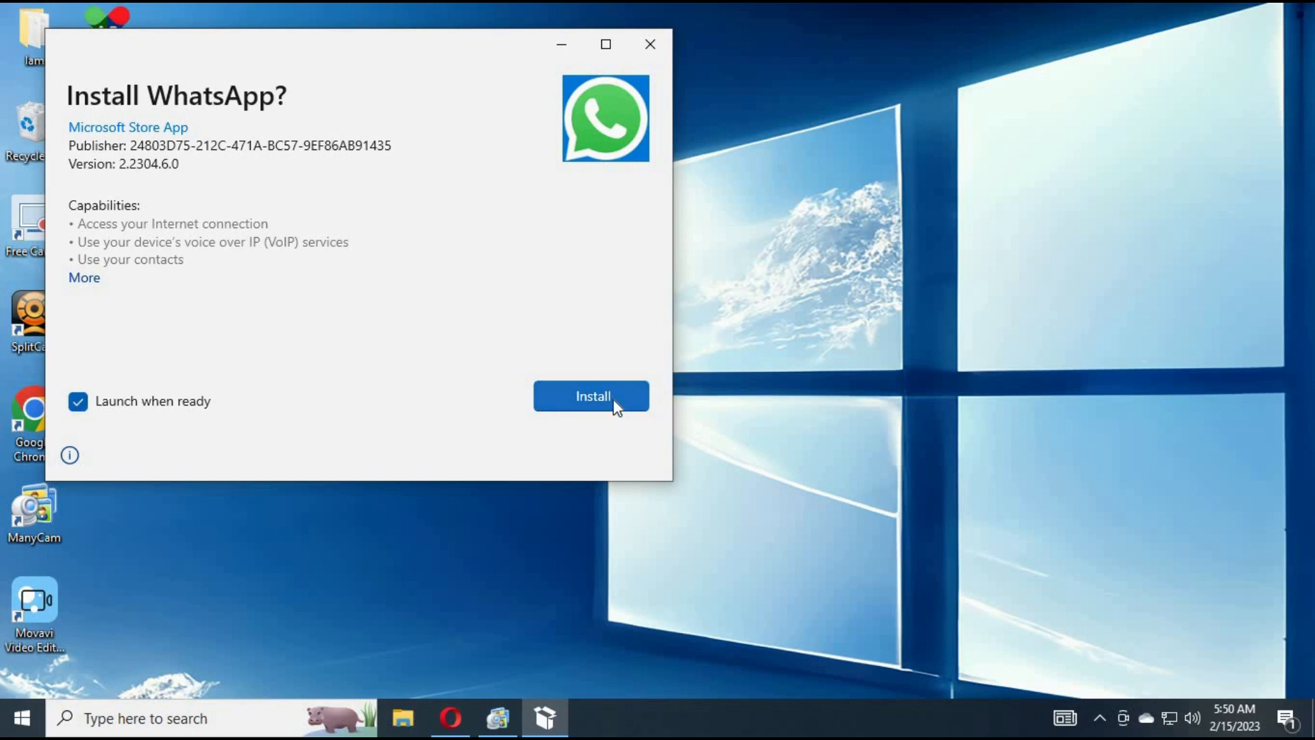
left_click(591, 395)
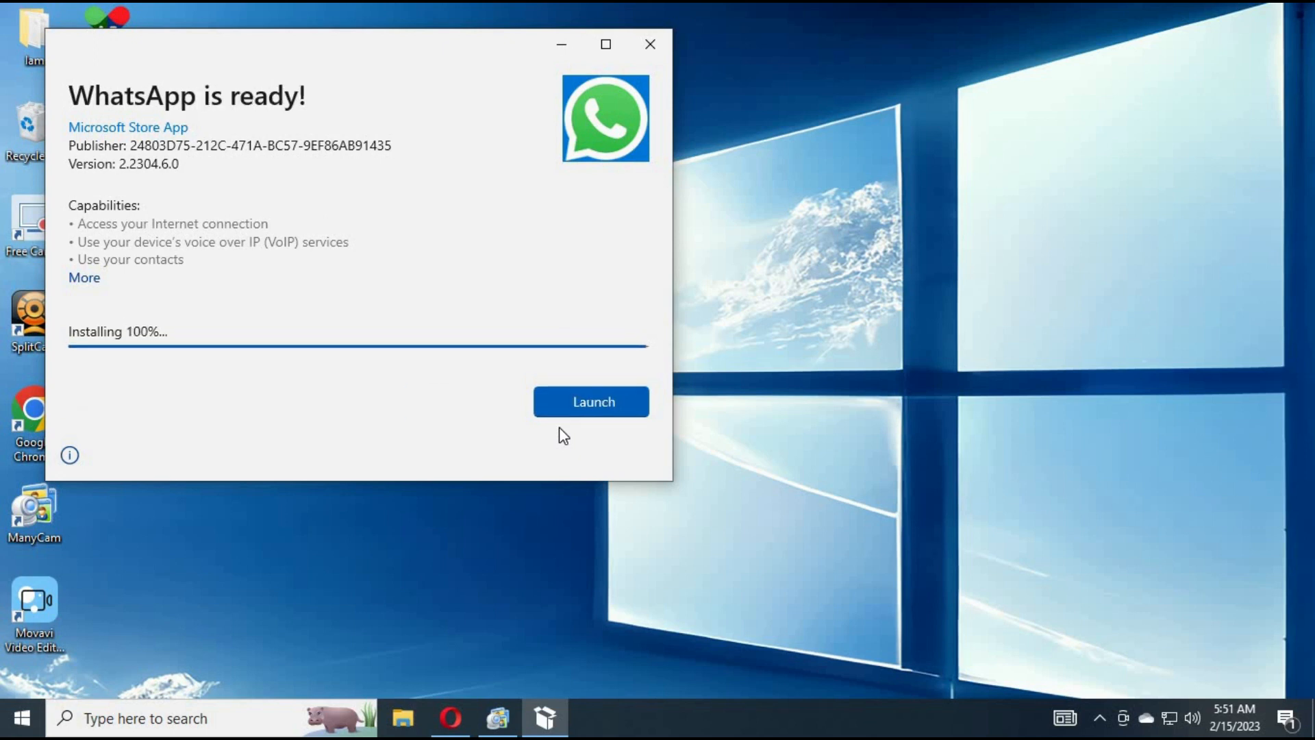
left_click(590, 401)
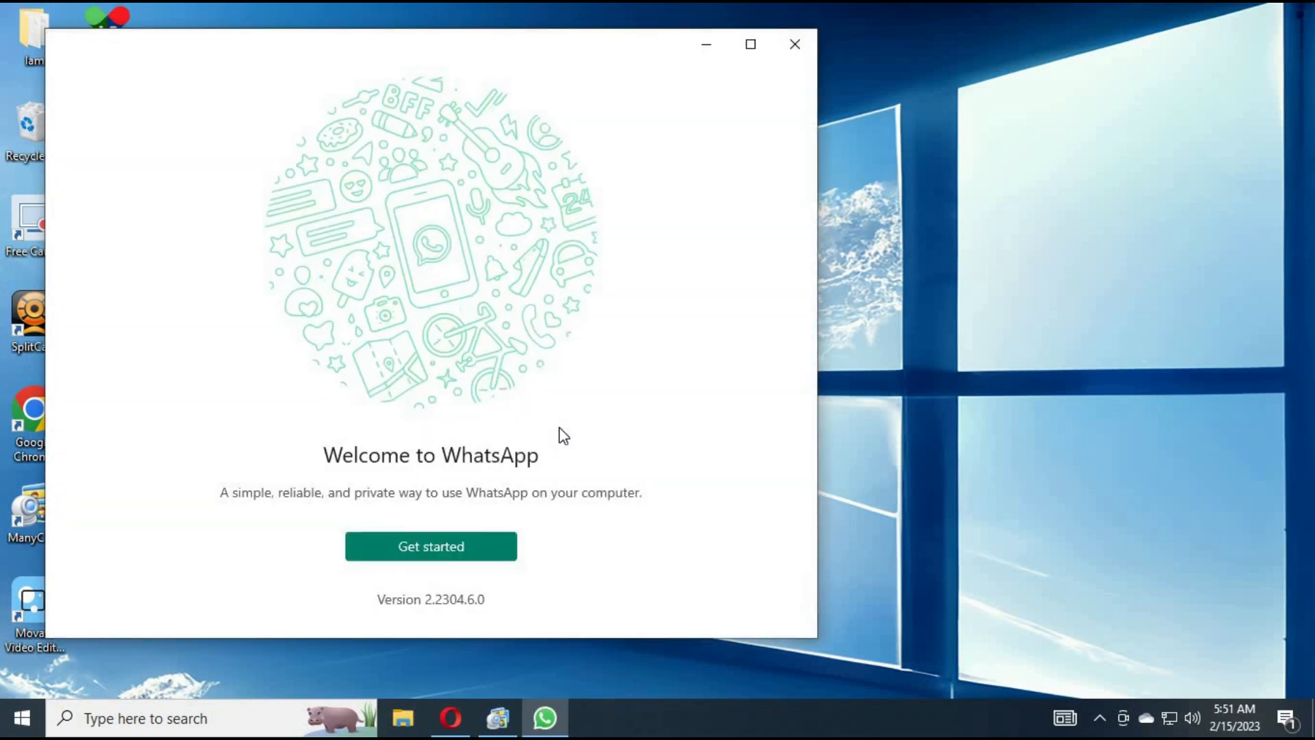
mouse_move(506, 369)
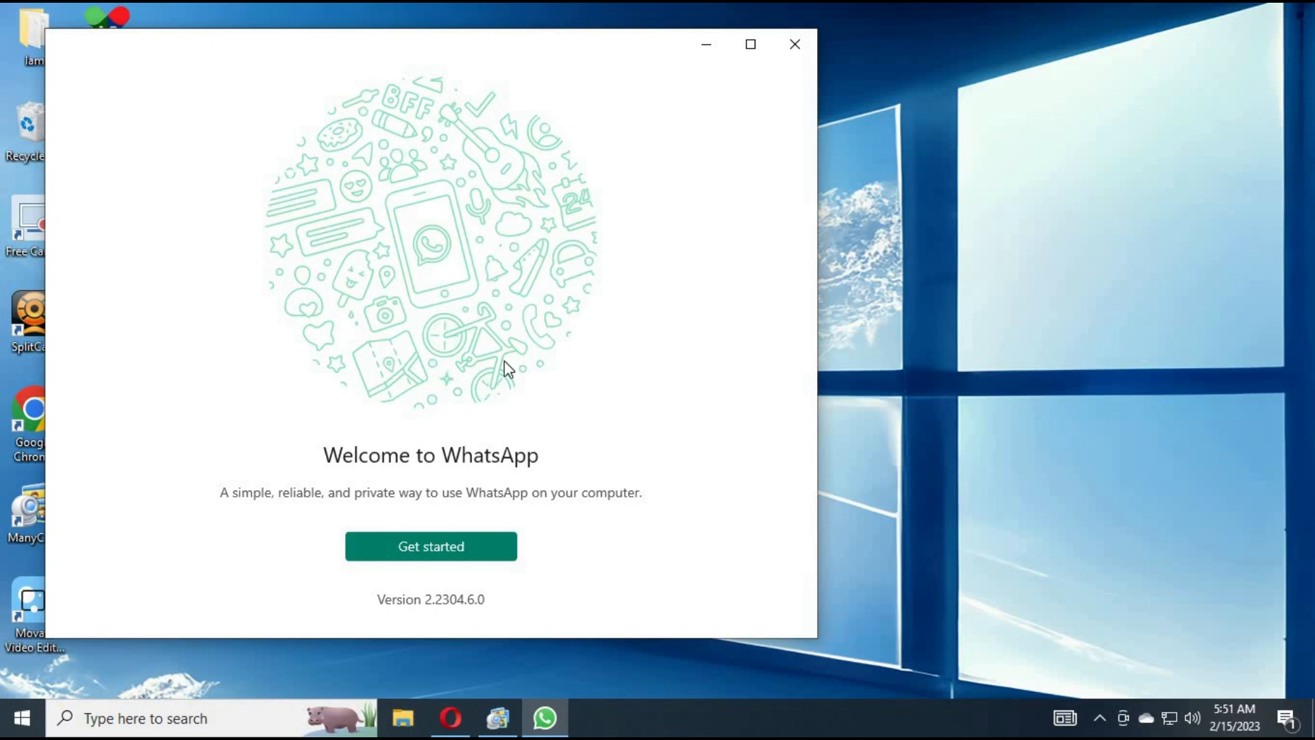
mouse_move(814, 663)
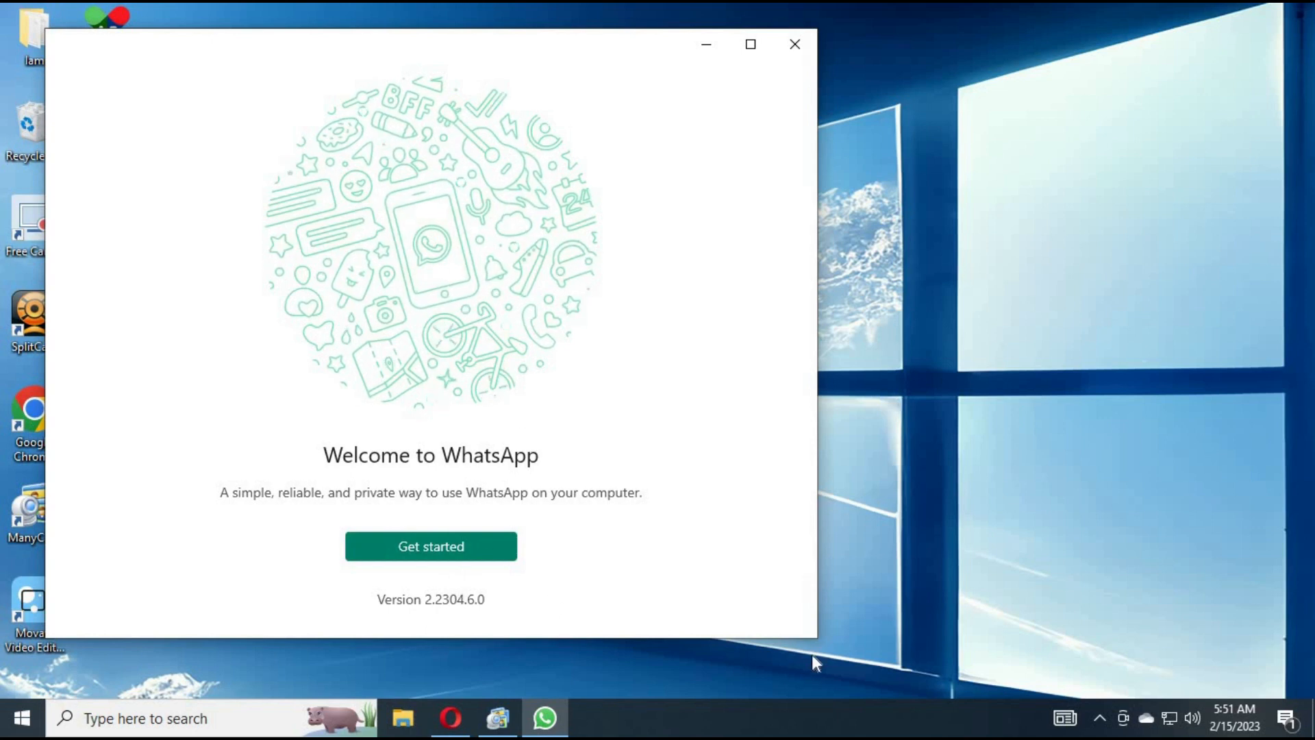
mouse_move(856, 536)
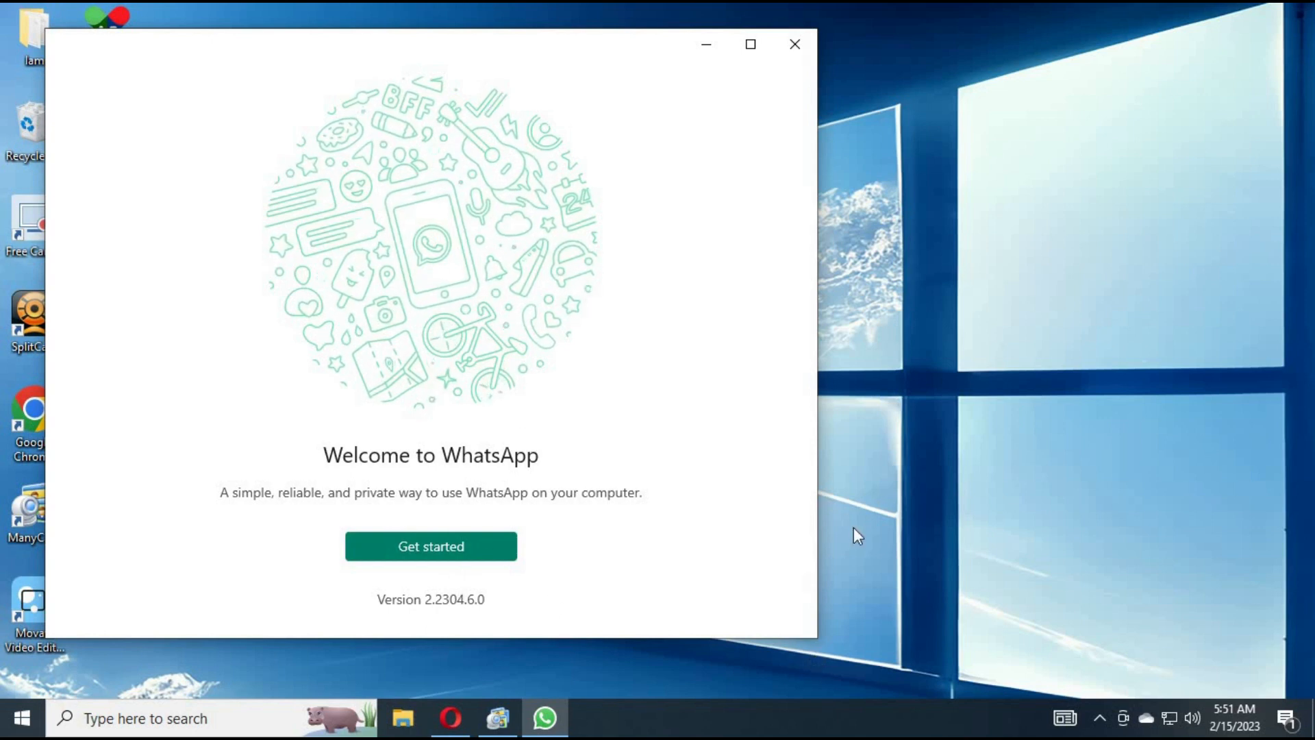
Step: Continue past the Welcome to WhatsApp screen via Get started to reach the Chats list
left_click(430, 546)
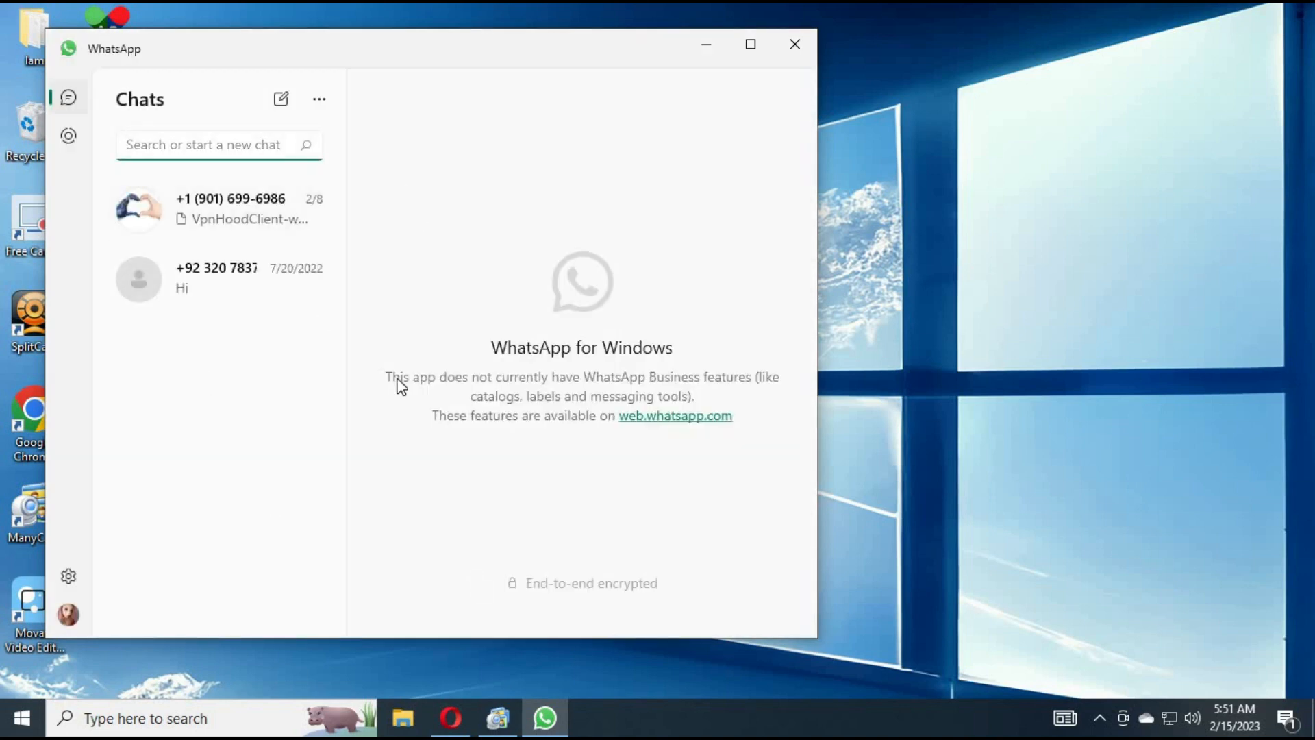
Step: Open the first contact's chat, attempt a video call and grant microphone permission with Yes
left_click(203, 144)
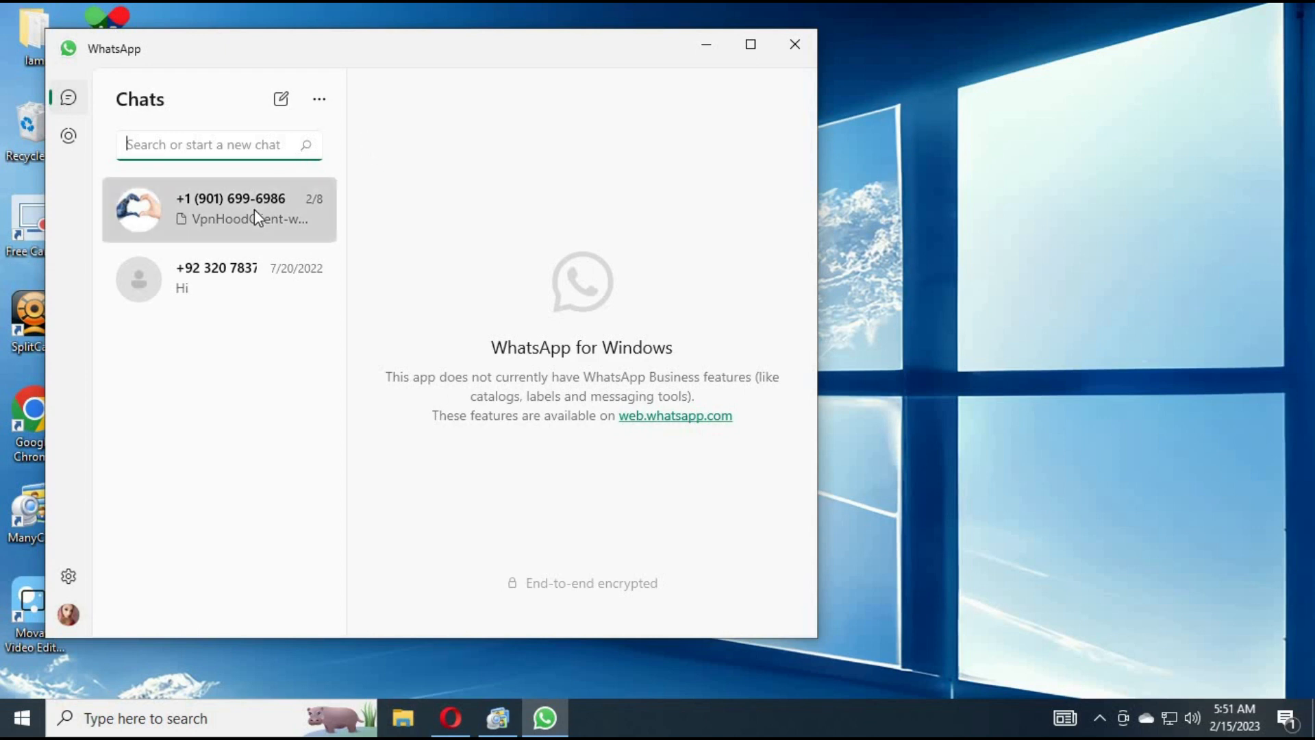
left_click(219, 208)
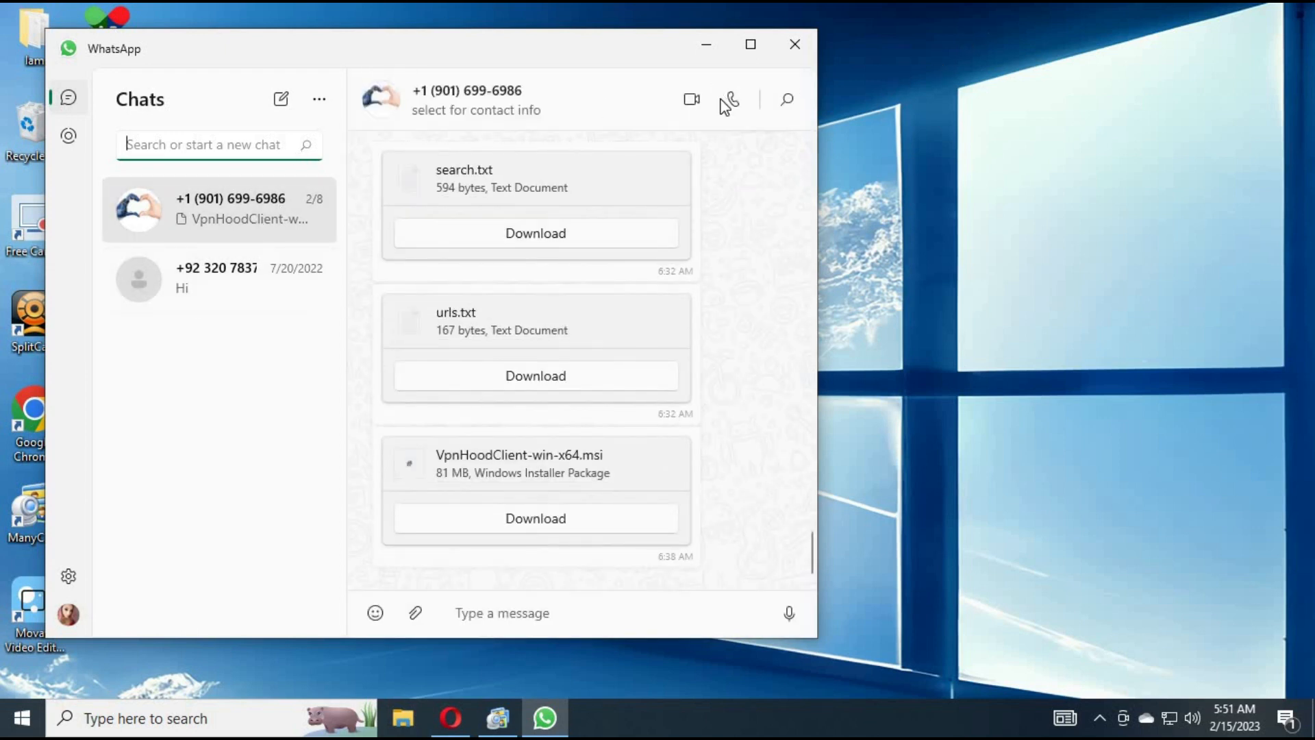
mouse_move(690, 99)
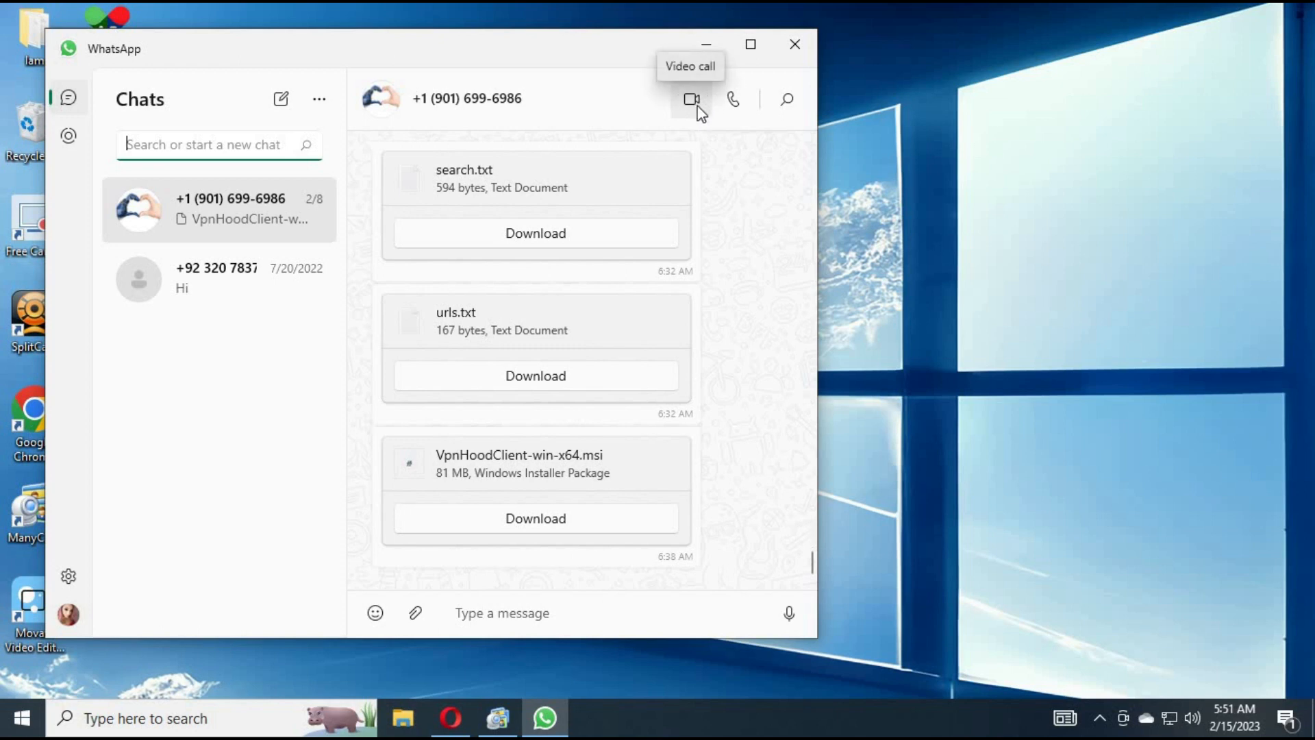
left_click(690, 98)
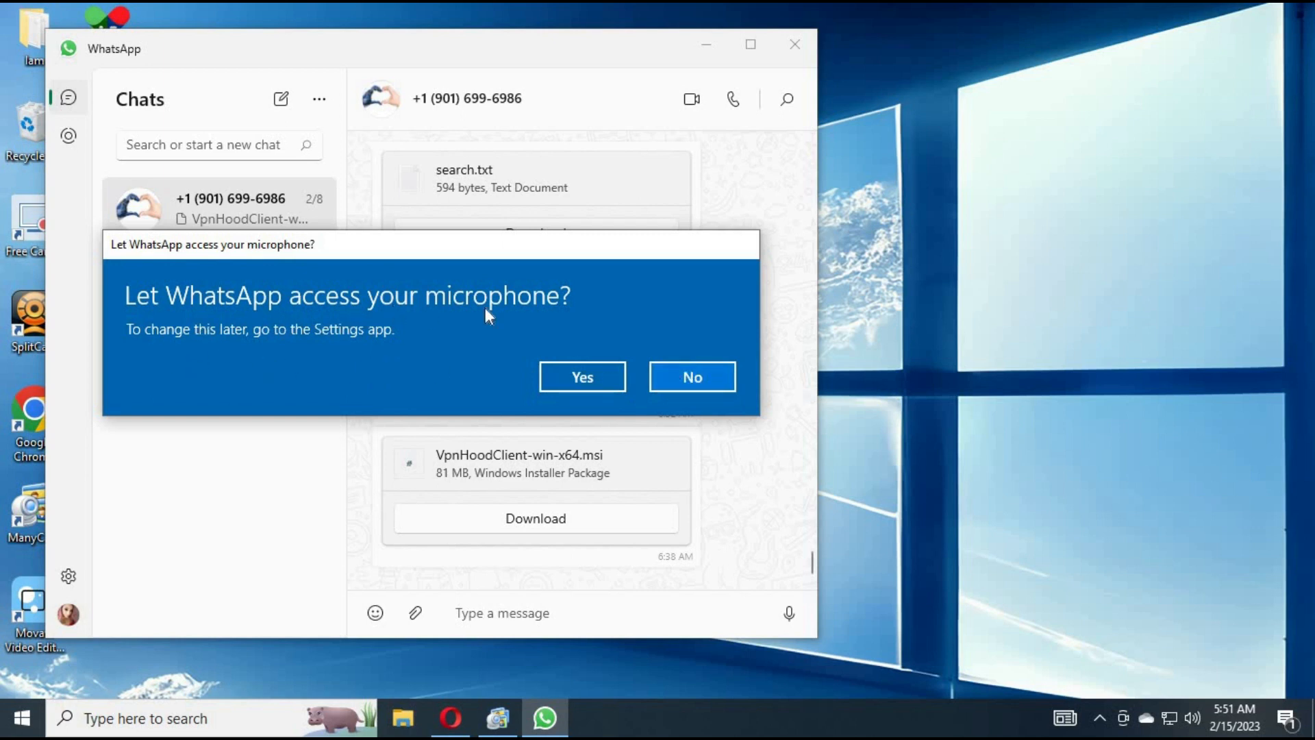
left_click(691, 377)
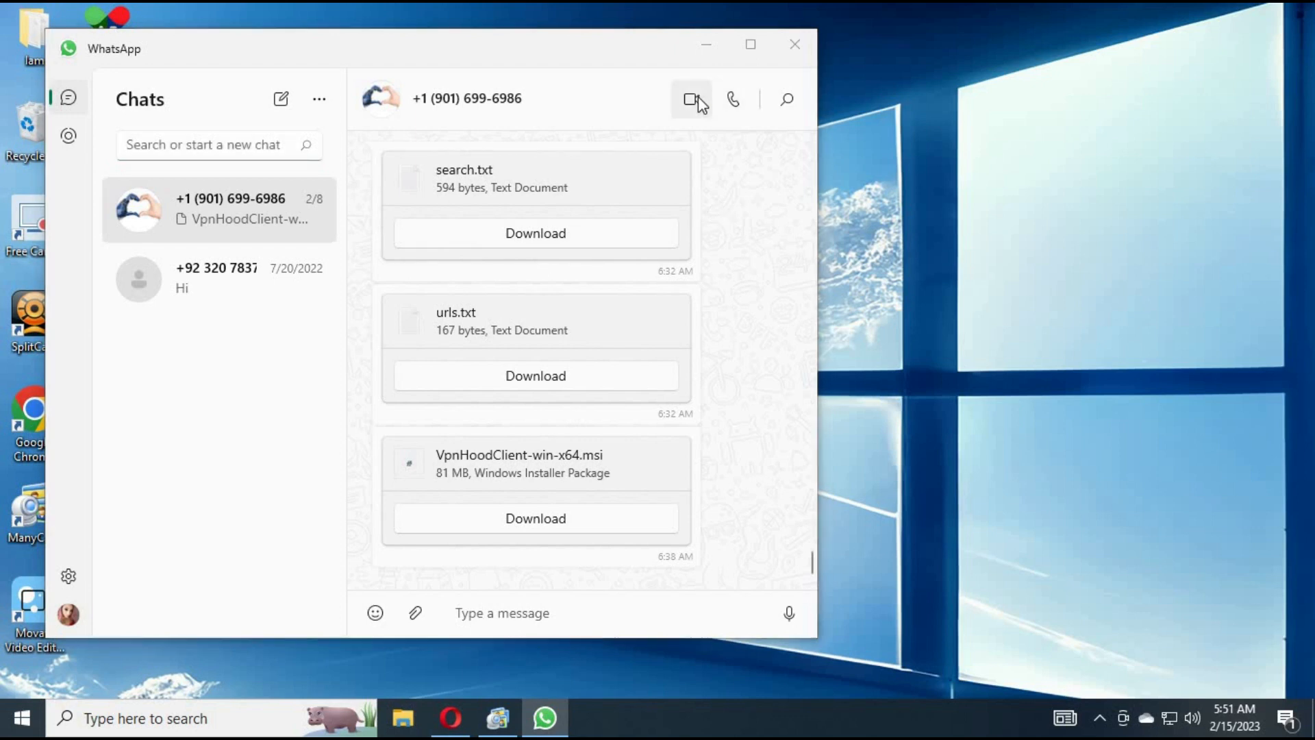
left_click(690, 99)
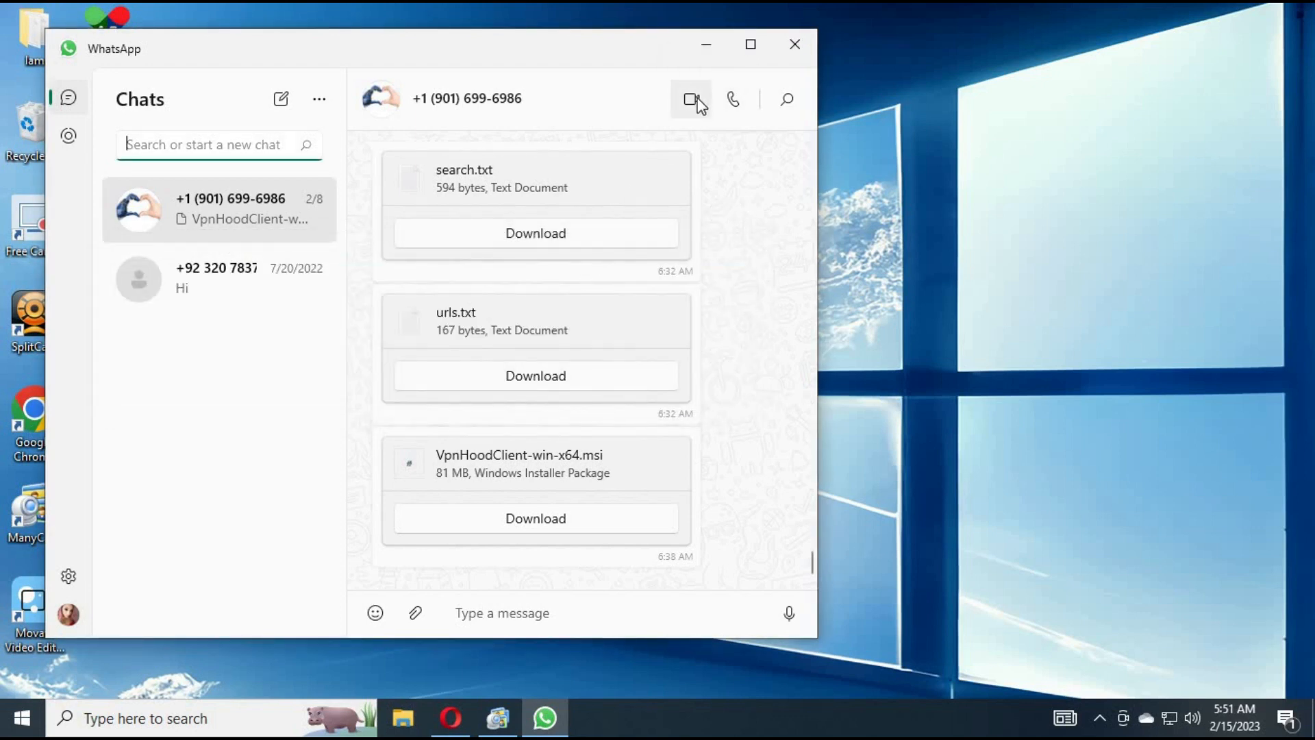
Step: Start the ringing video call and show the Device settings list of camera and microphone sources
left_click(690, 99)
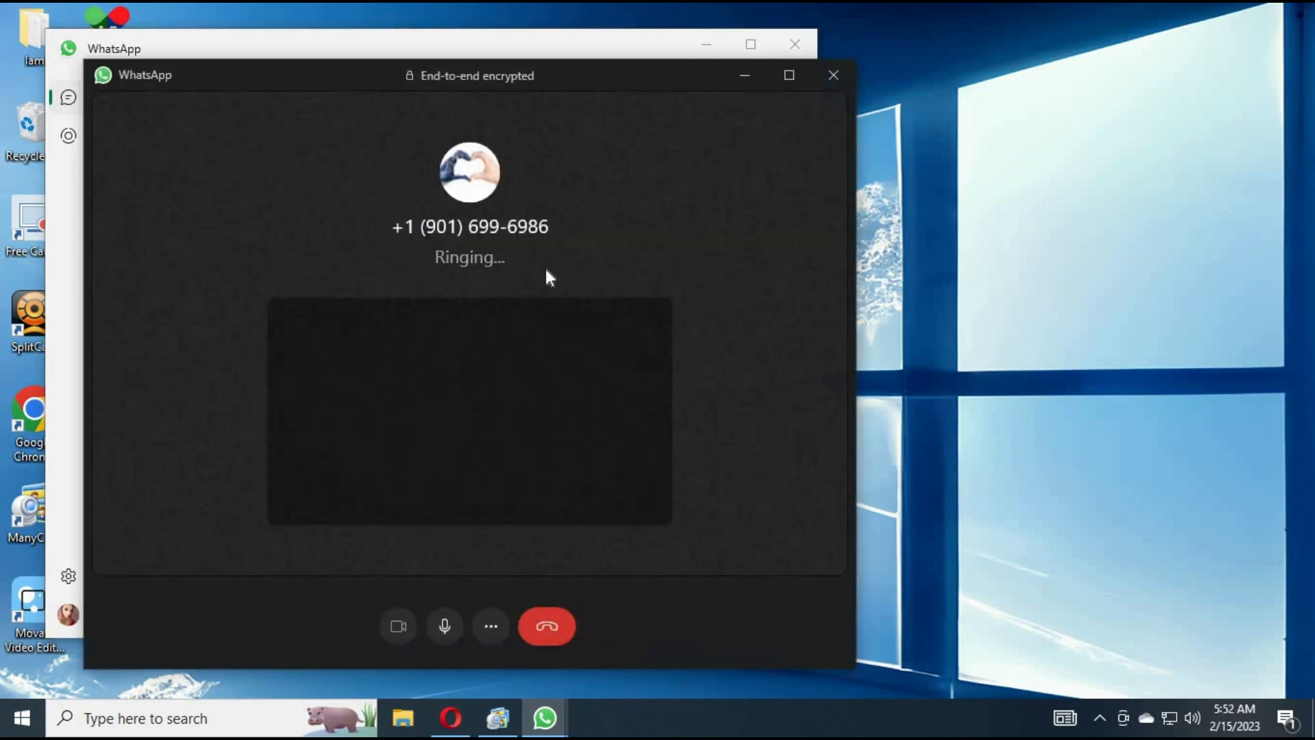
mouse_move(490, 626)
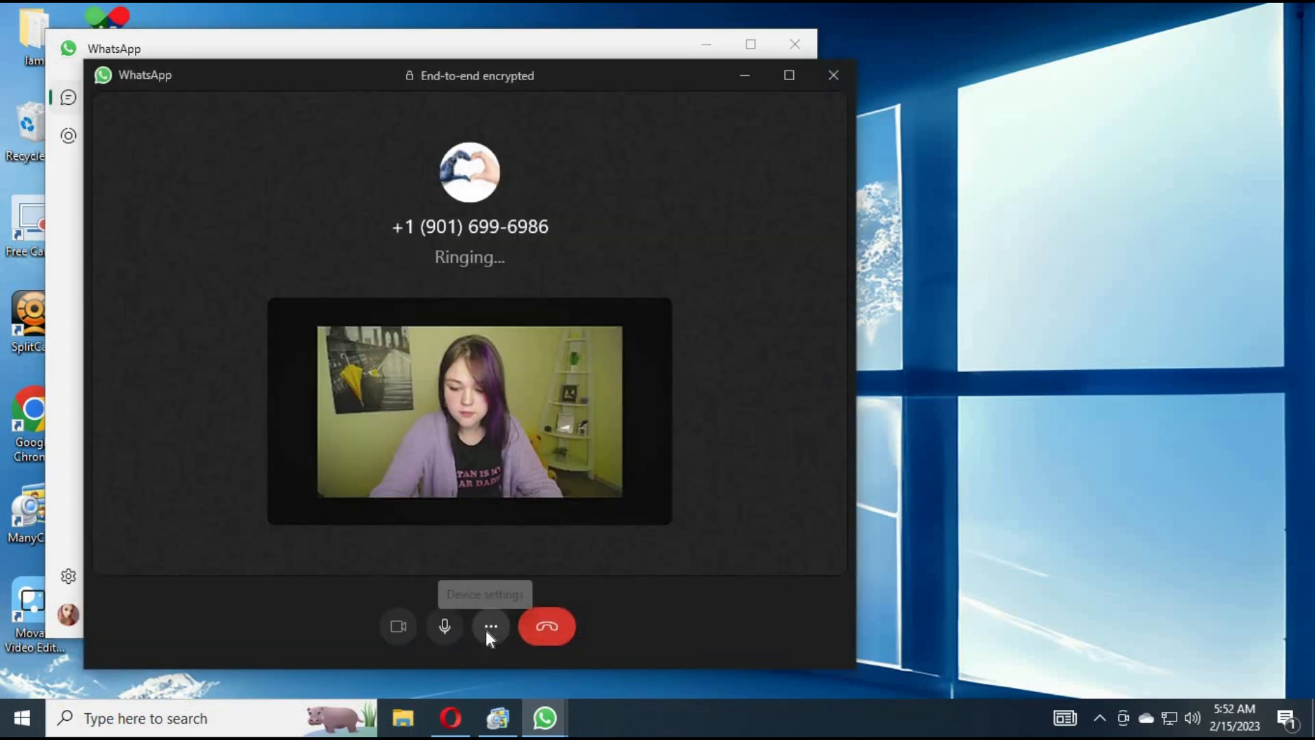
left_click(490, 626)
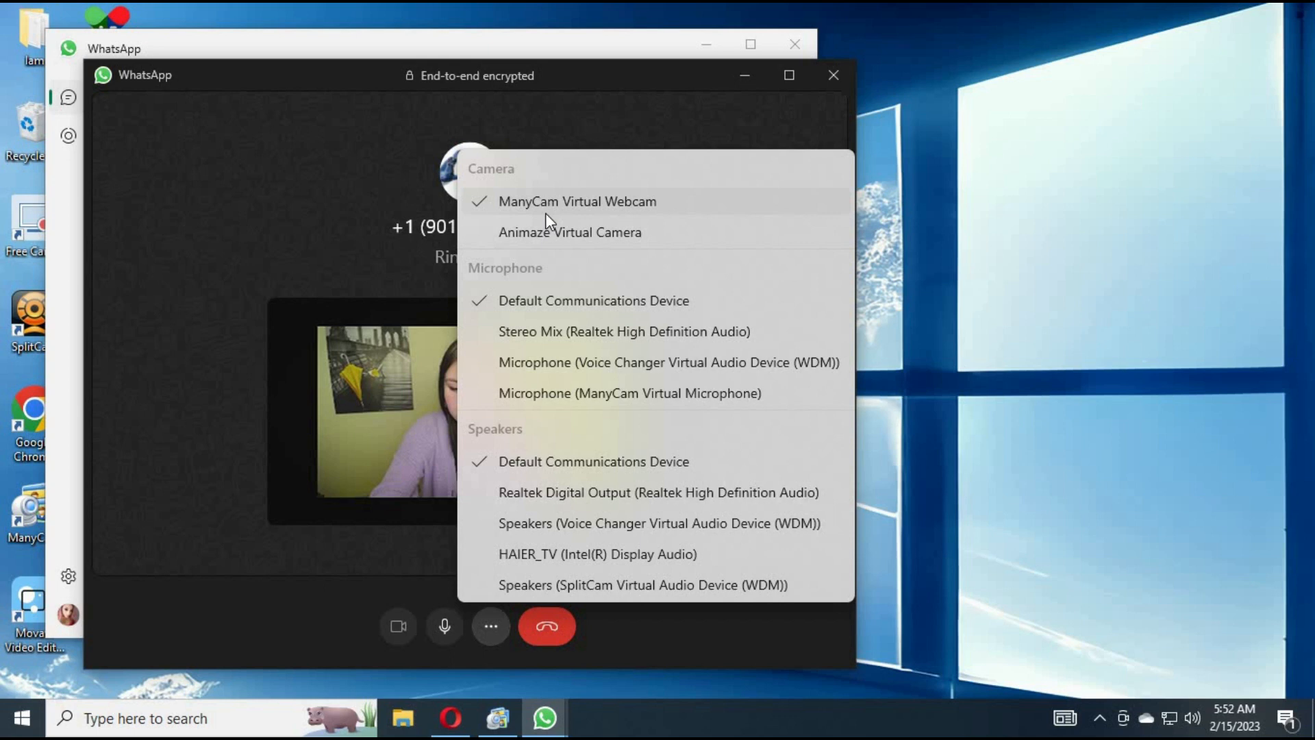
mouse_move(522, 339)
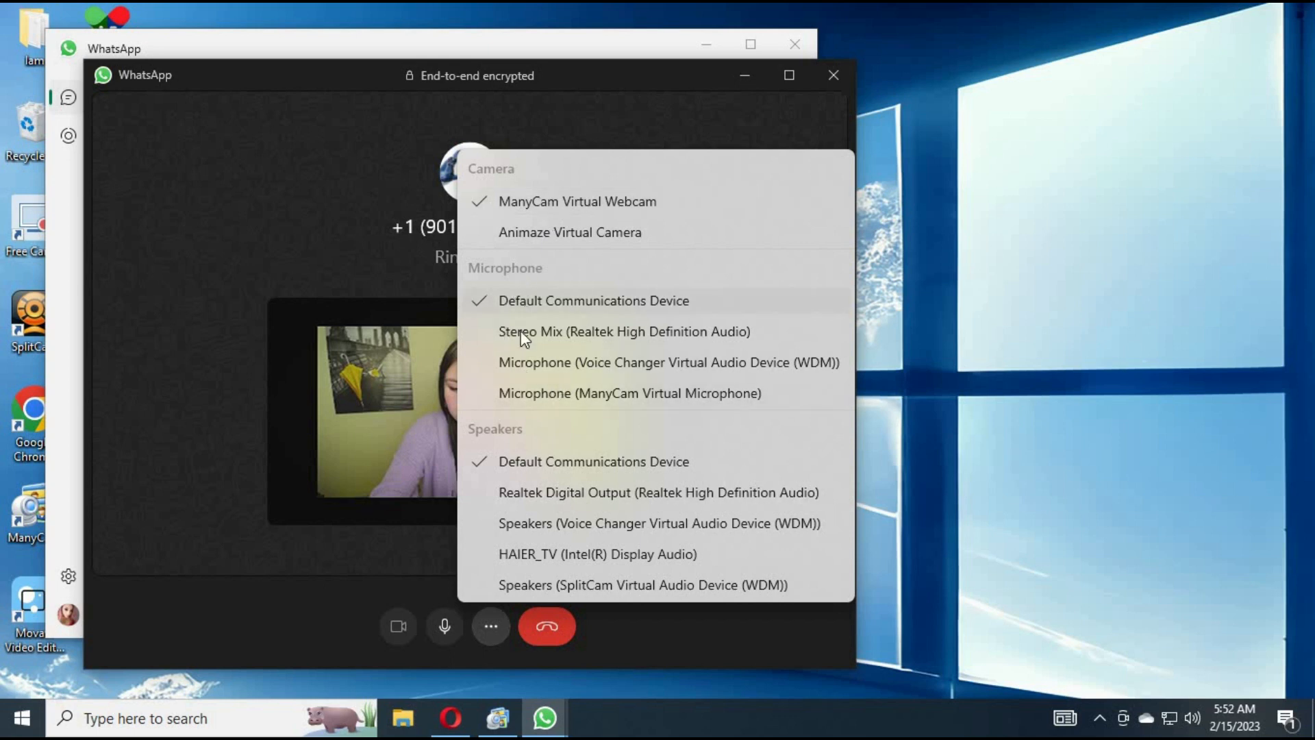